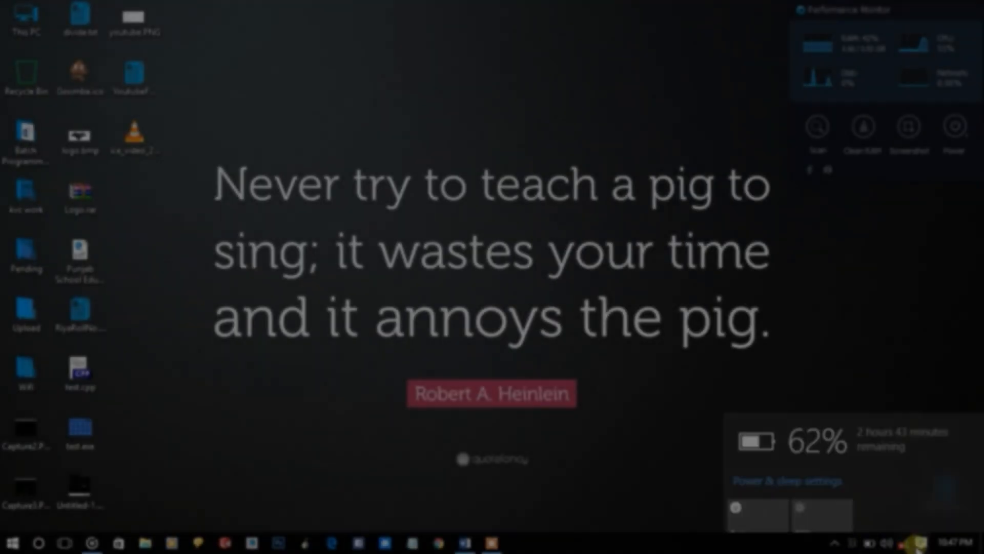
Step: Dismiss the battery flyout and open YoutubeFormat.txt from the desktop in Notepad
click(519, 79)
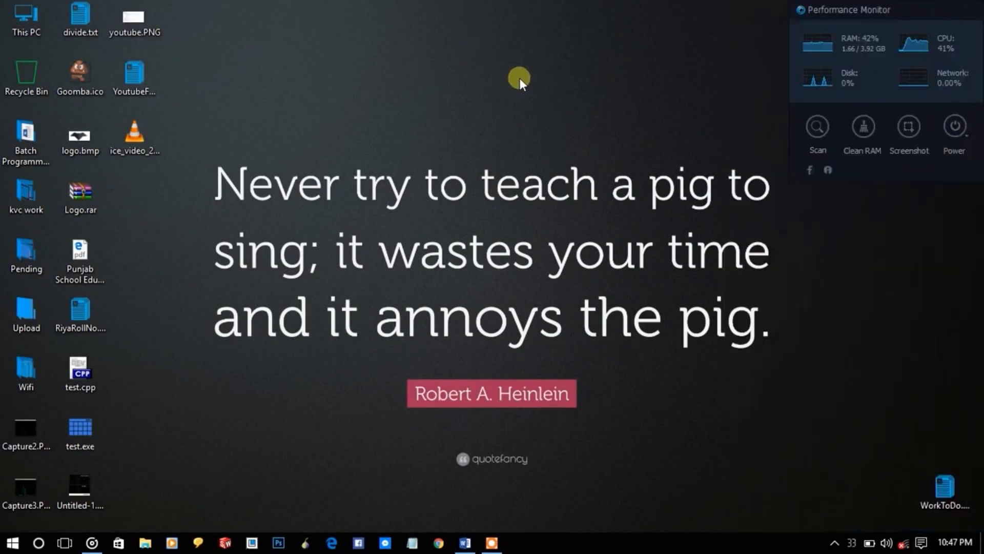
double_click(133, 73)
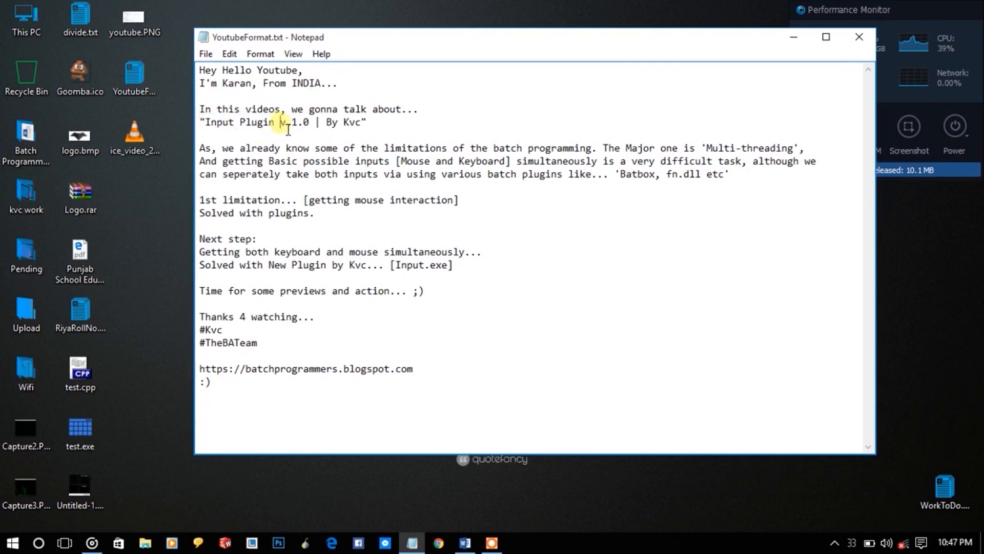
Step: Highlight the plugin title line and point out the Multi-threading feature in the notes
double_click(294, 122)
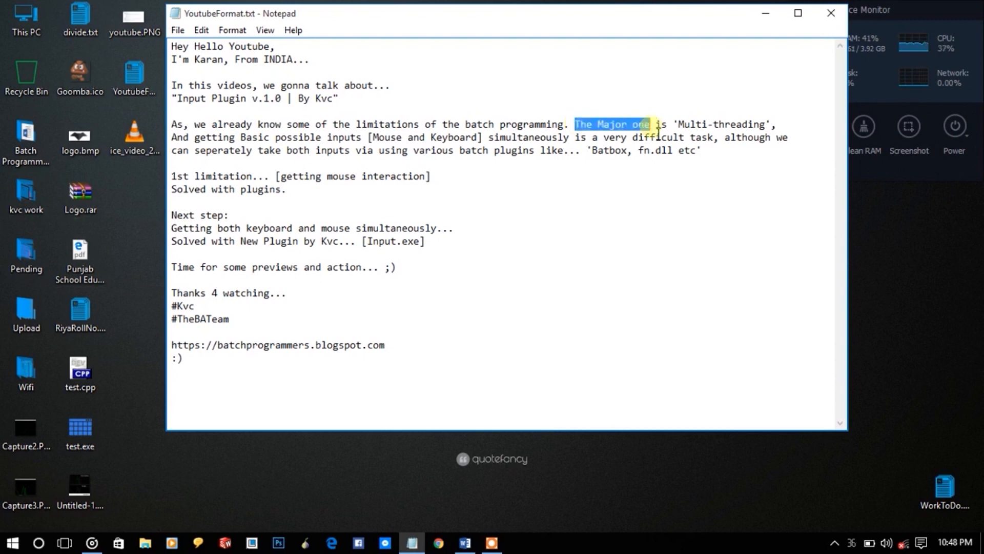
click(707, 124)
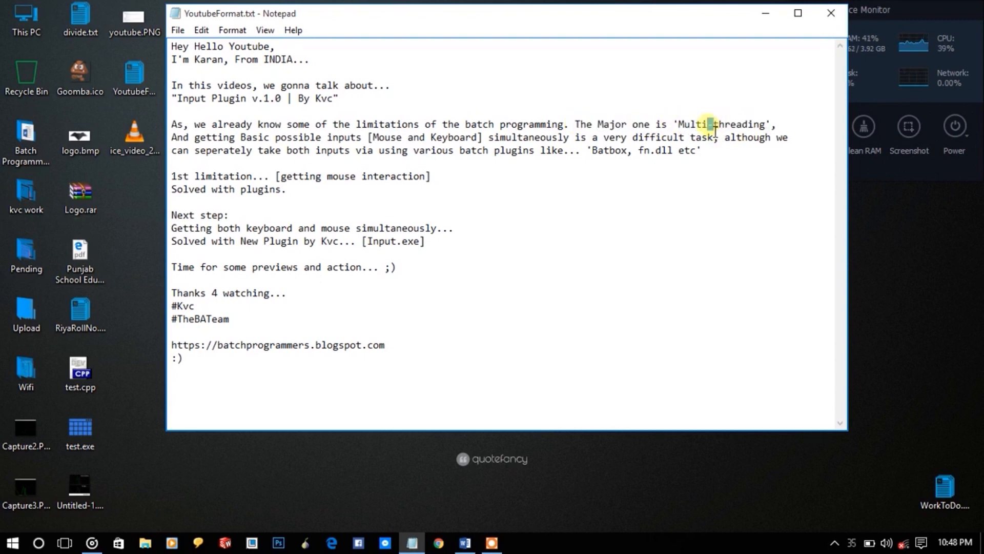
click(11, 542)
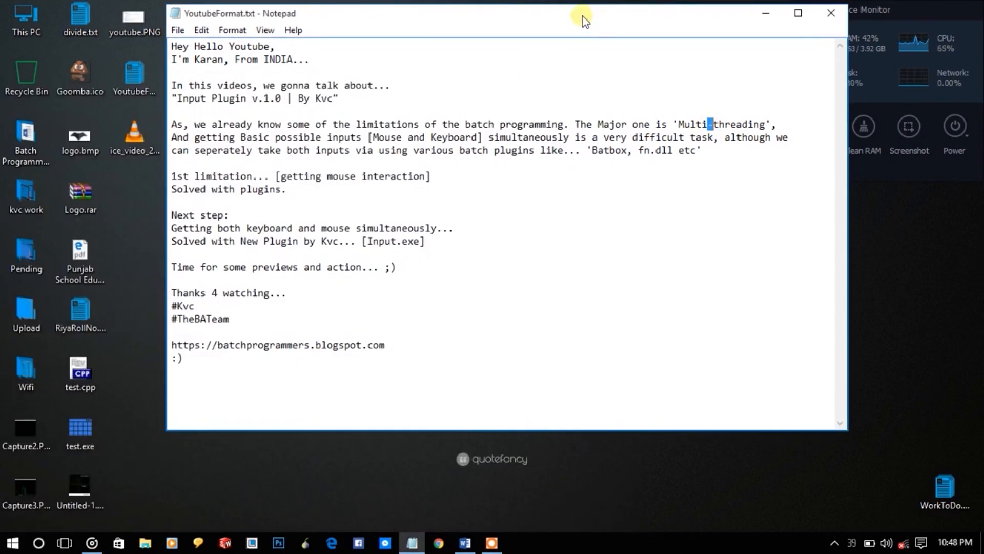
mouse_move(517, 18)
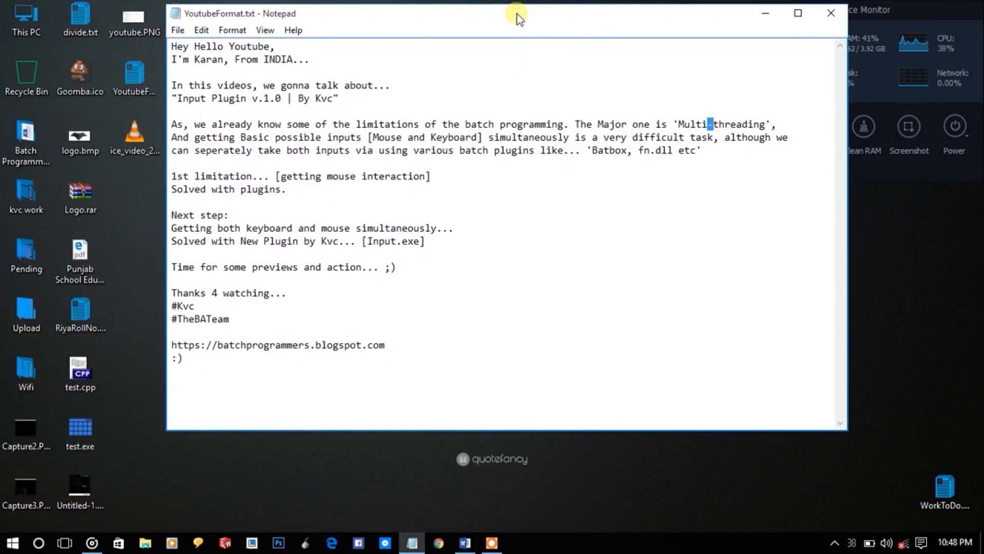
click(797, 13)
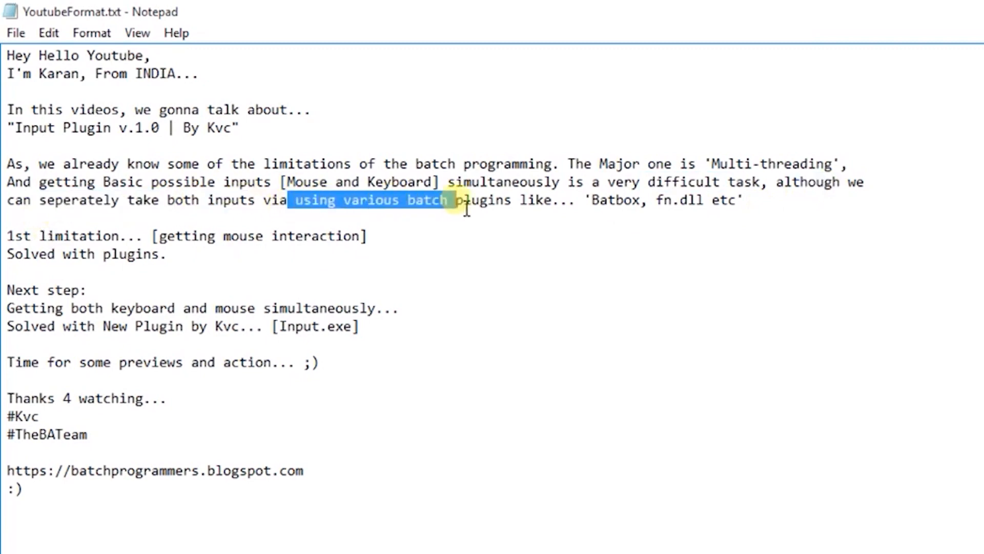
Step: Go through the batch-plugins, next-step and Solved-with lines, then open the Input 1.0 preview pictures
click(580, 263)
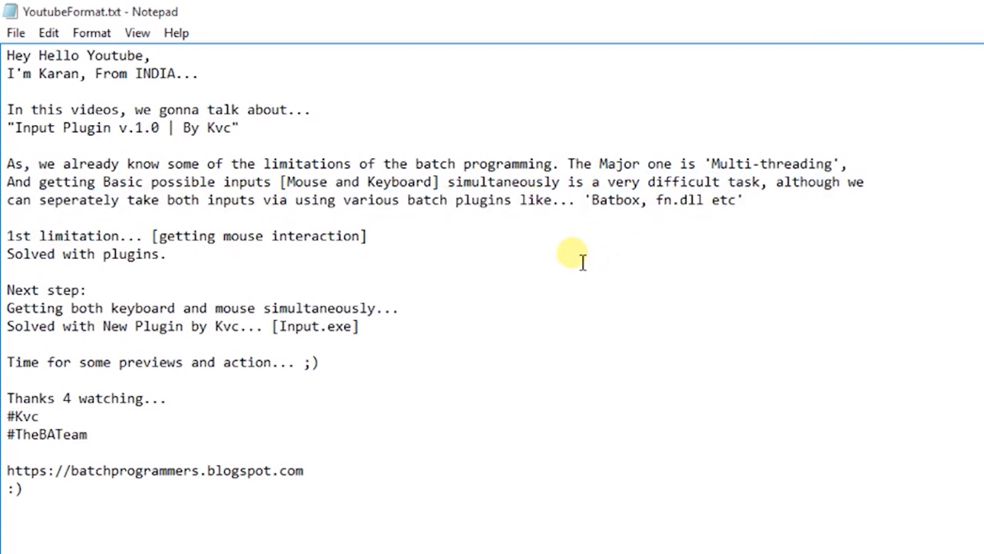
click(727, 200)
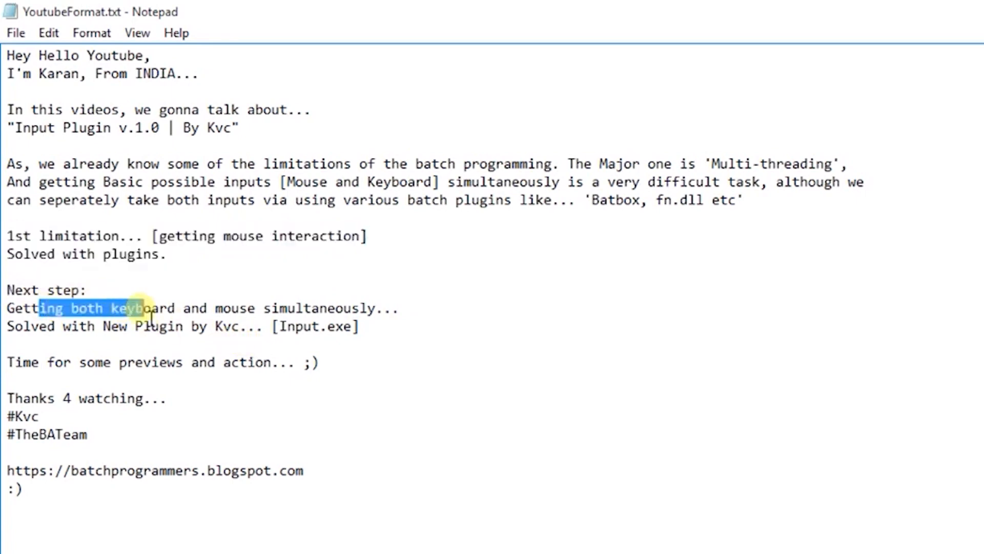
click(400, 309)
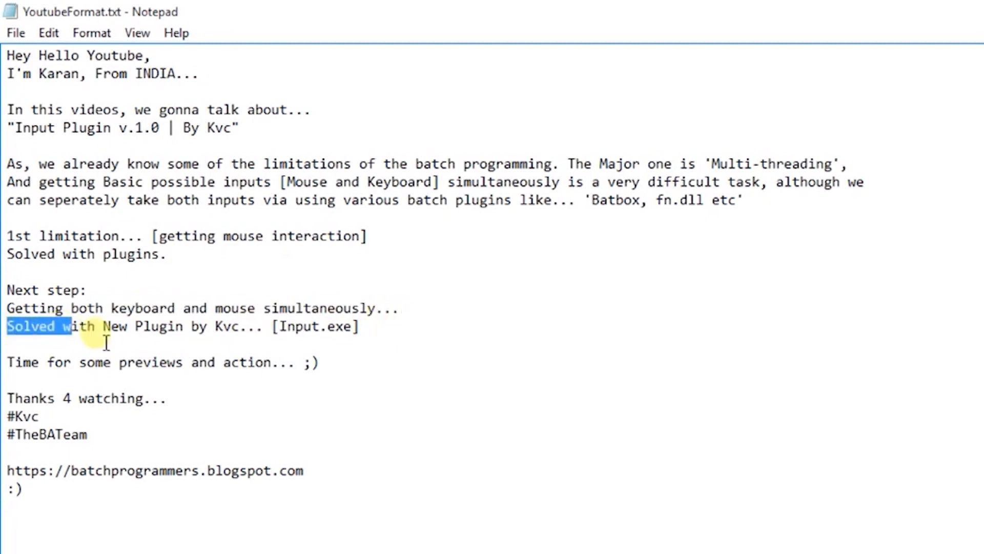
double_click(299, 326)
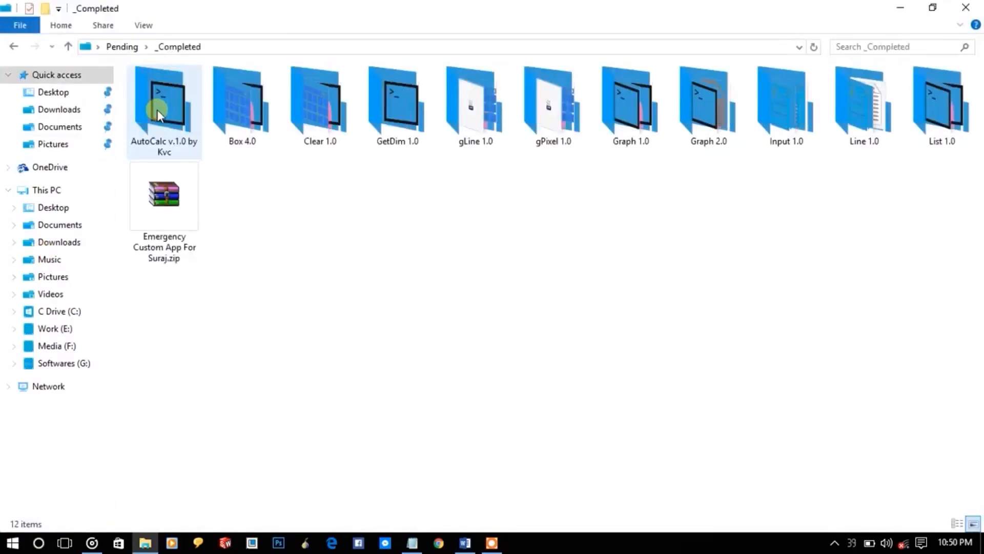
double_click(786, 101)
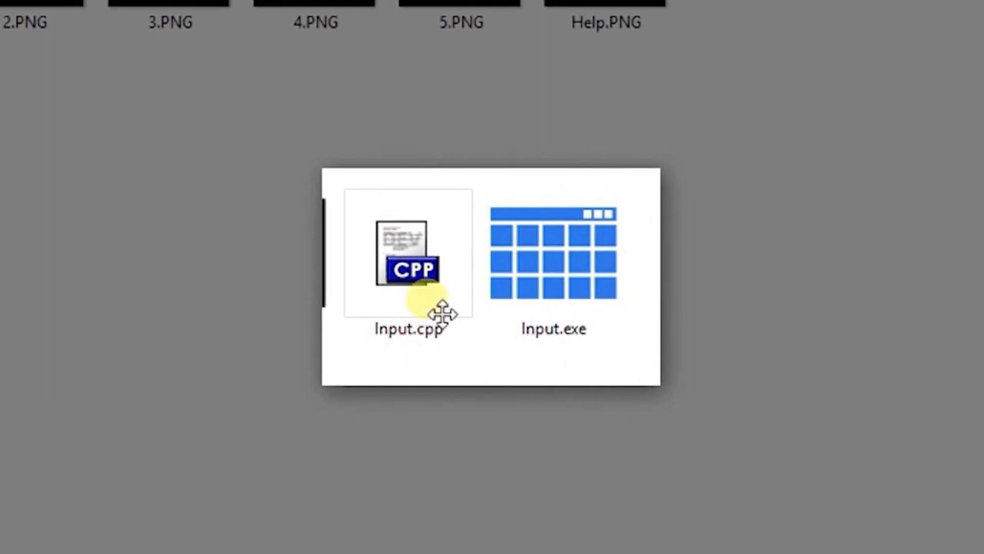
Step: Advance to the console preview showing Input.exe F returning mouse output m:0:44:21
double_click(553, 252)
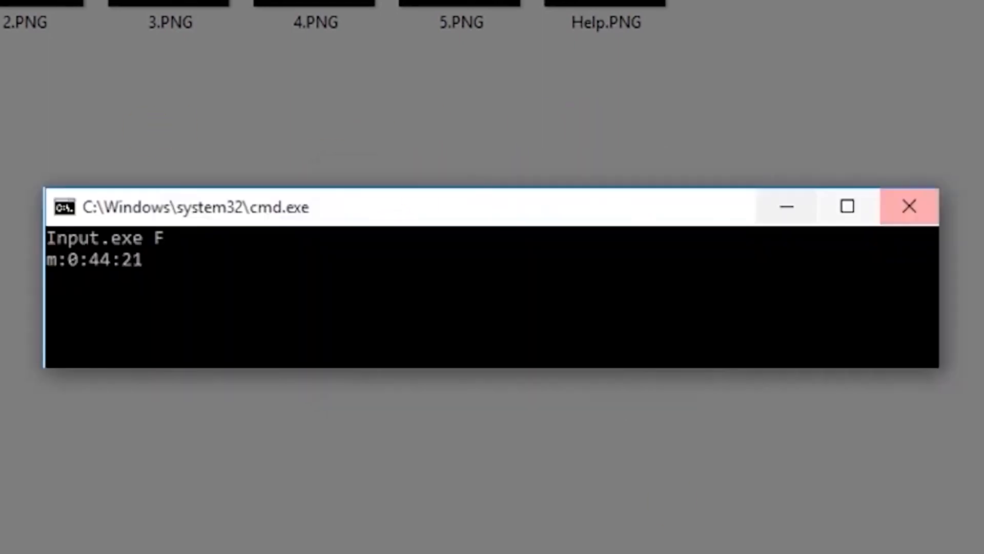
mouse_move(38, 295)
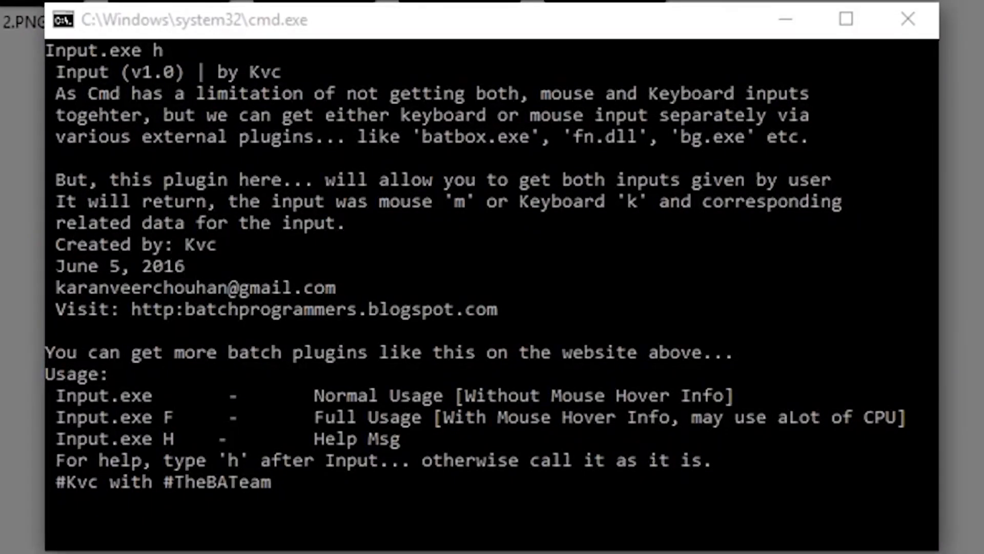
mouse_move(169, 74)
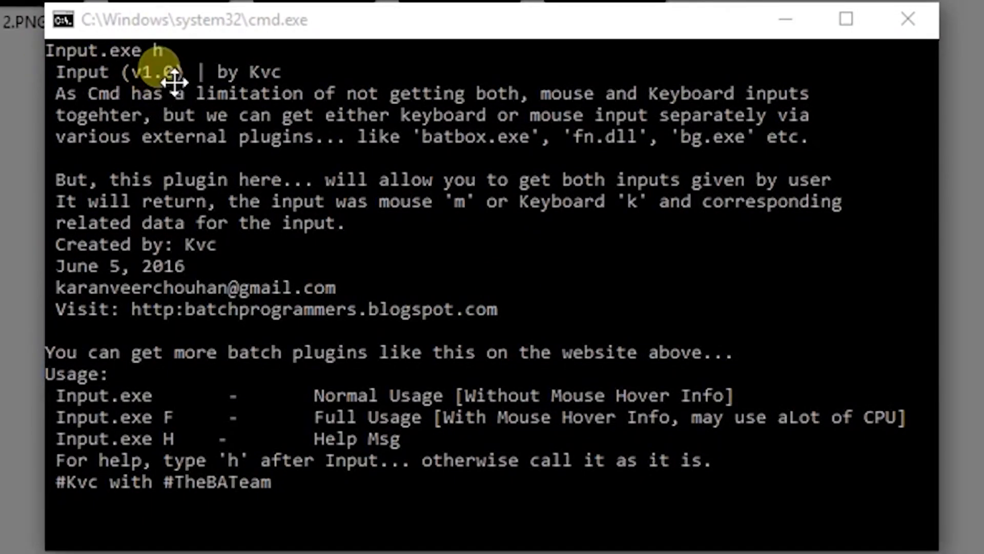
mouse_move(139, 125)
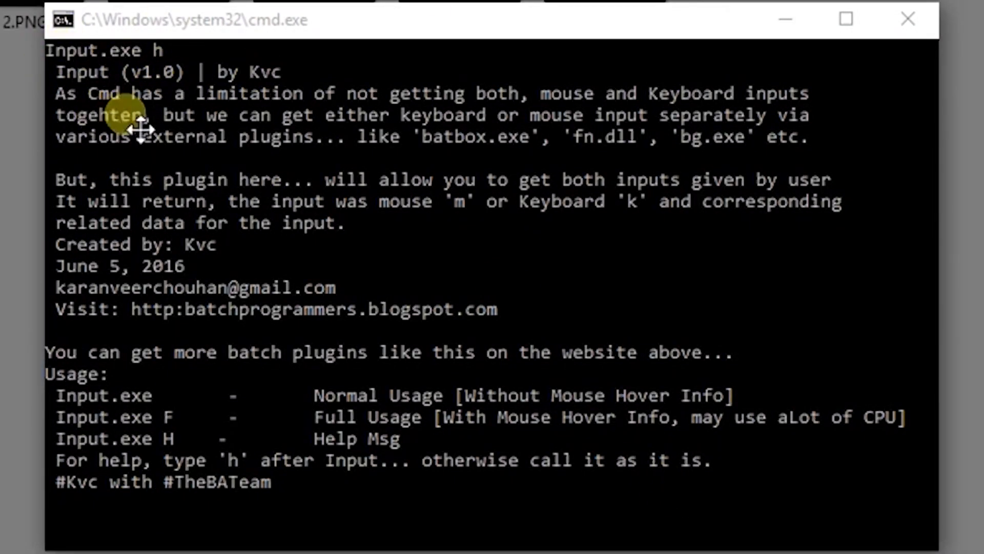
mouse_move(634, 210)
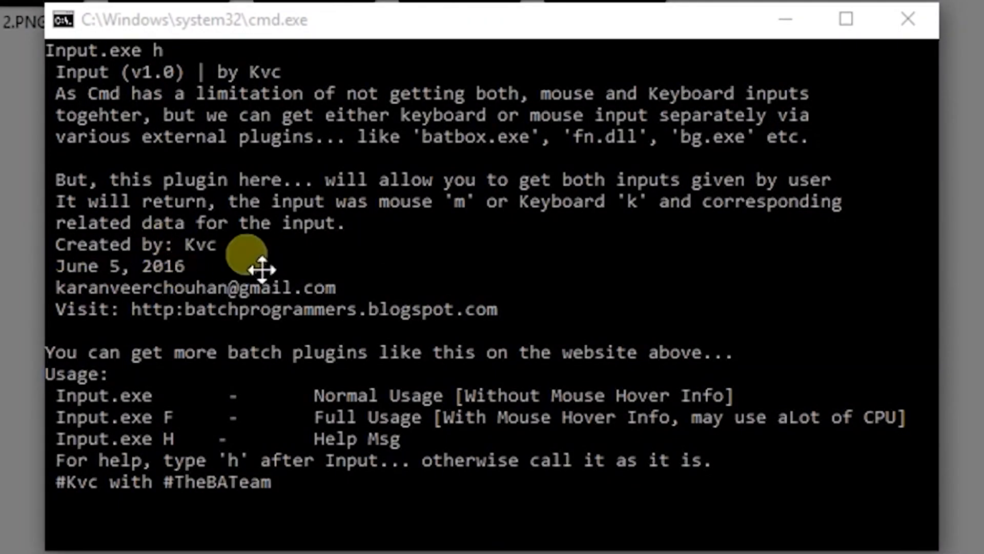
mouse_move(194, 387)
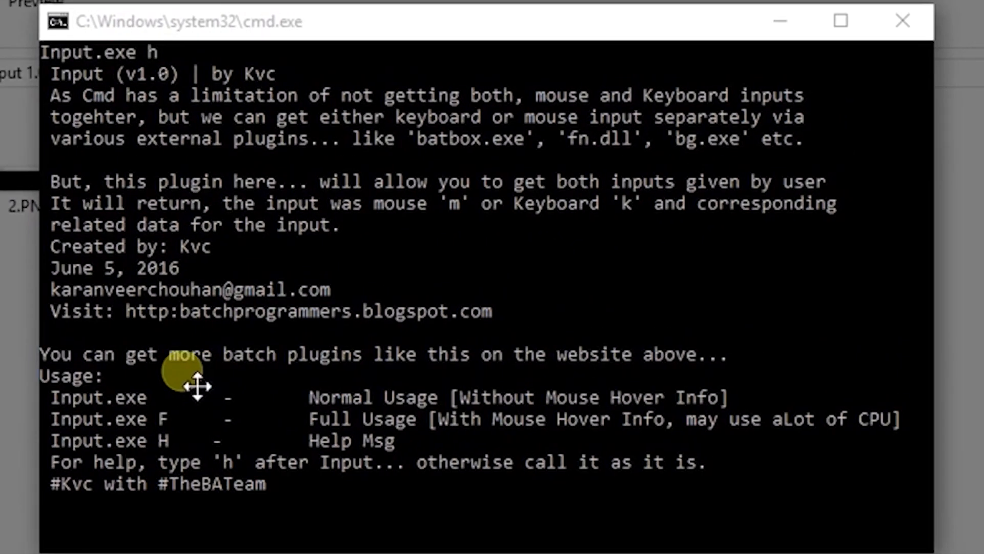
mouse_move(183, 419)
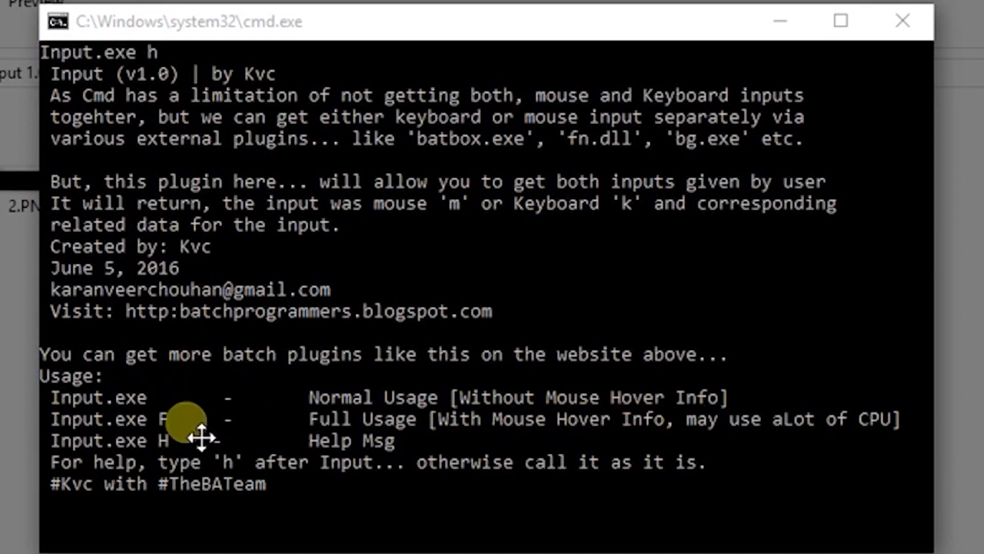
mouse_move(201, 446)
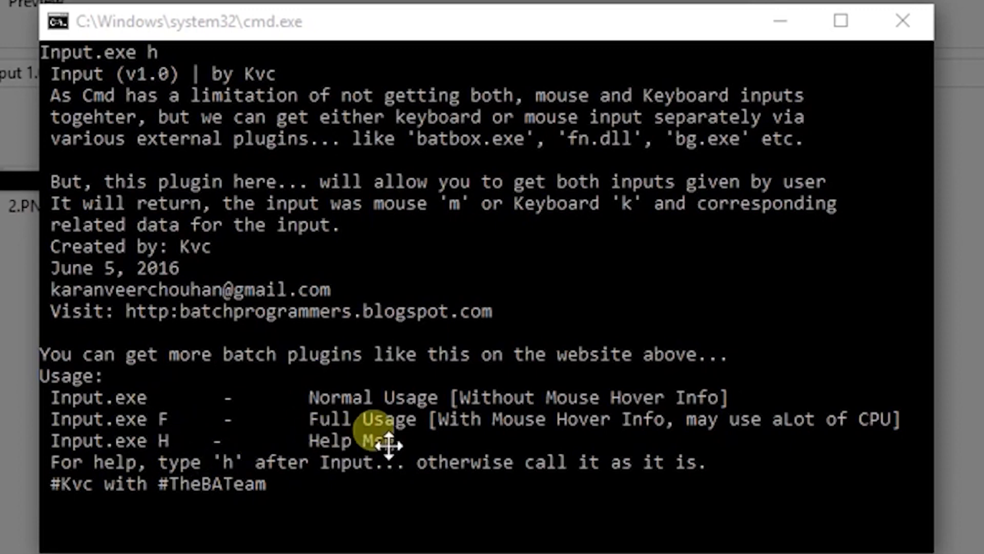
mouse_move(659, 440)
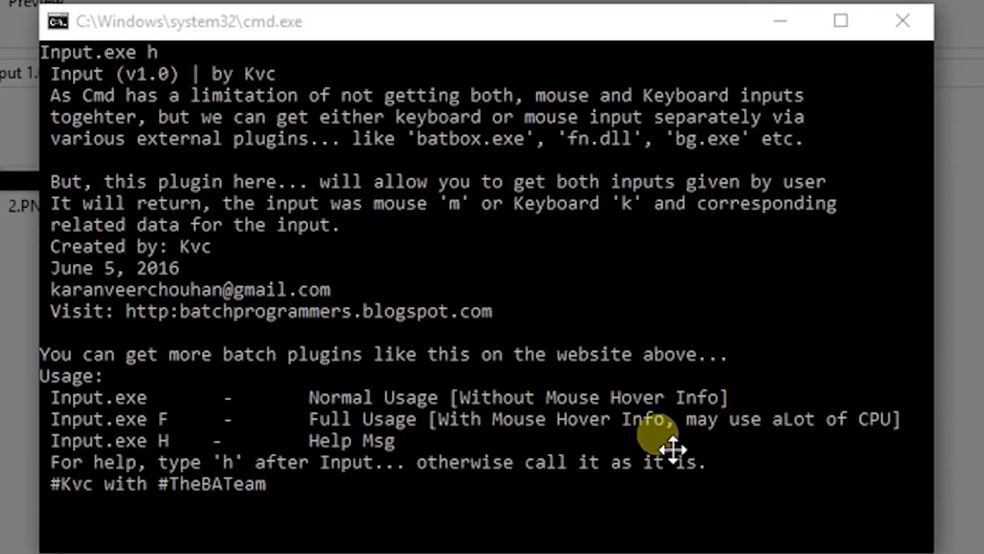
mouse_move(153, 426)
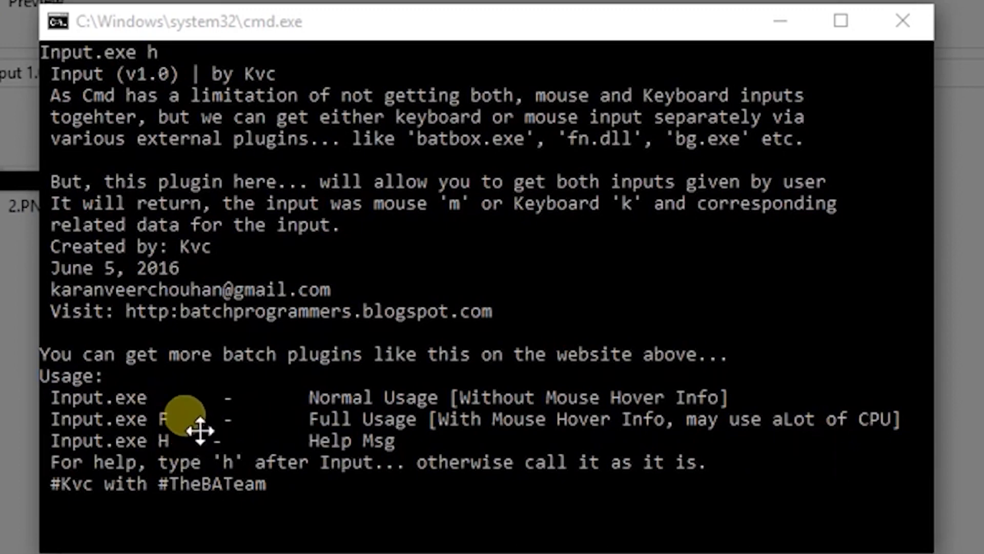
mouse_move(160, 408)
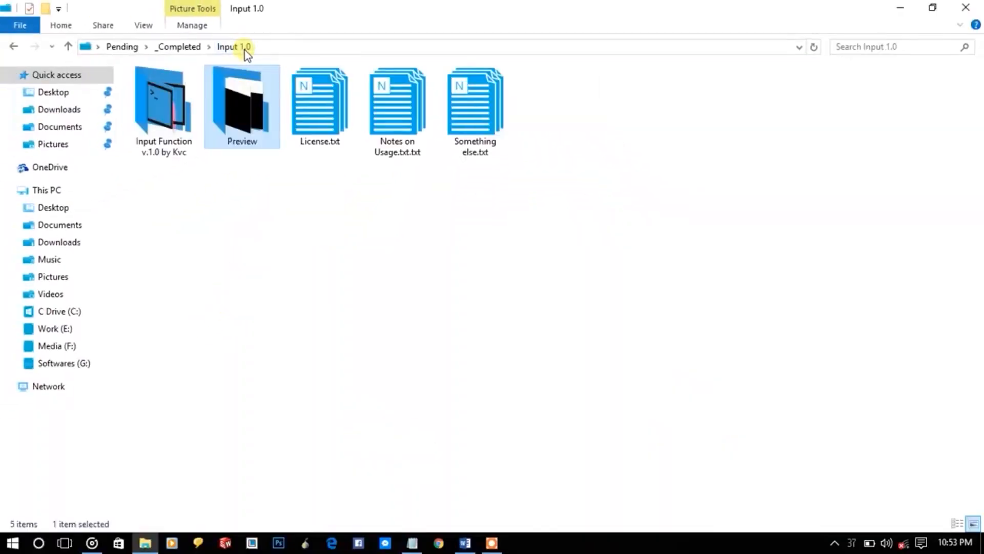
double_click(163, 100)
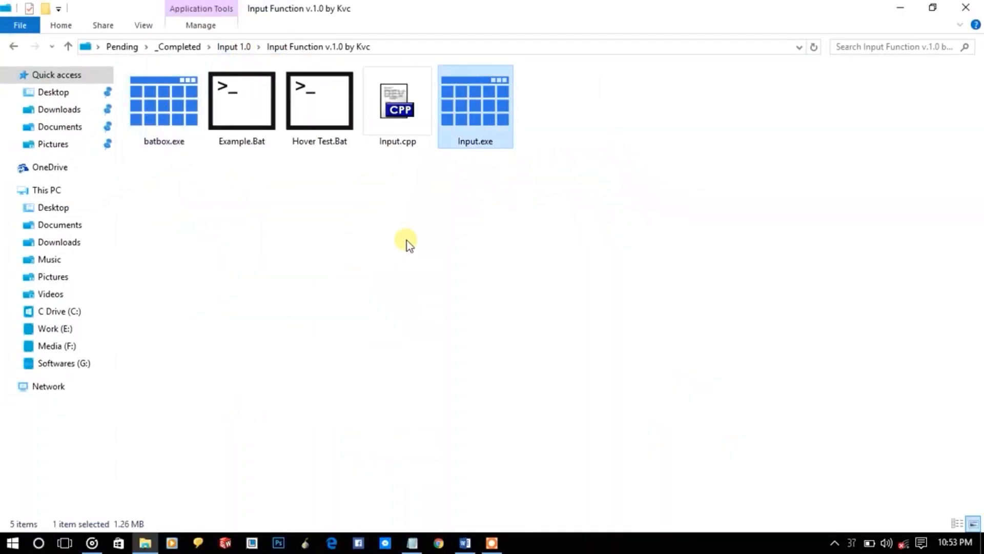
mouse_move(411, 397)
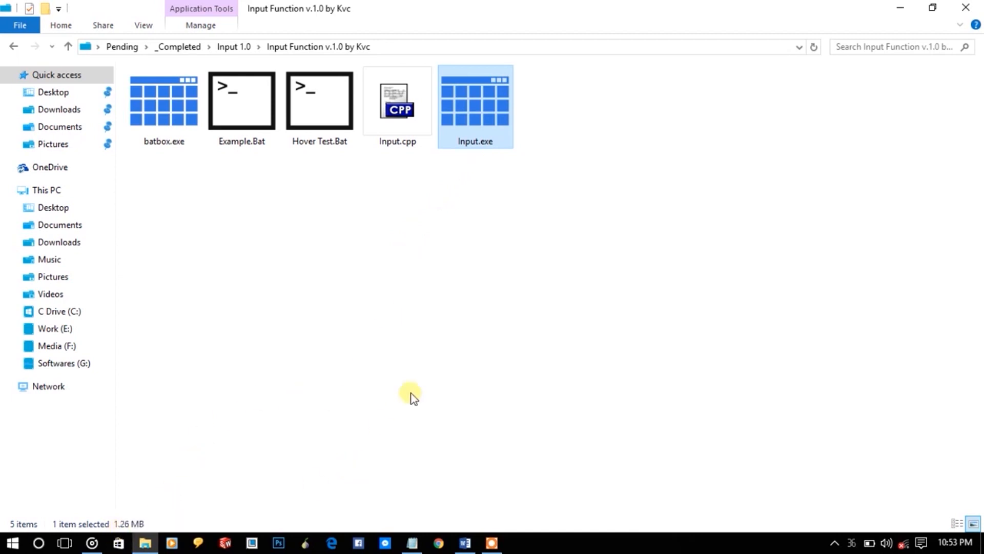
click(396, 104)
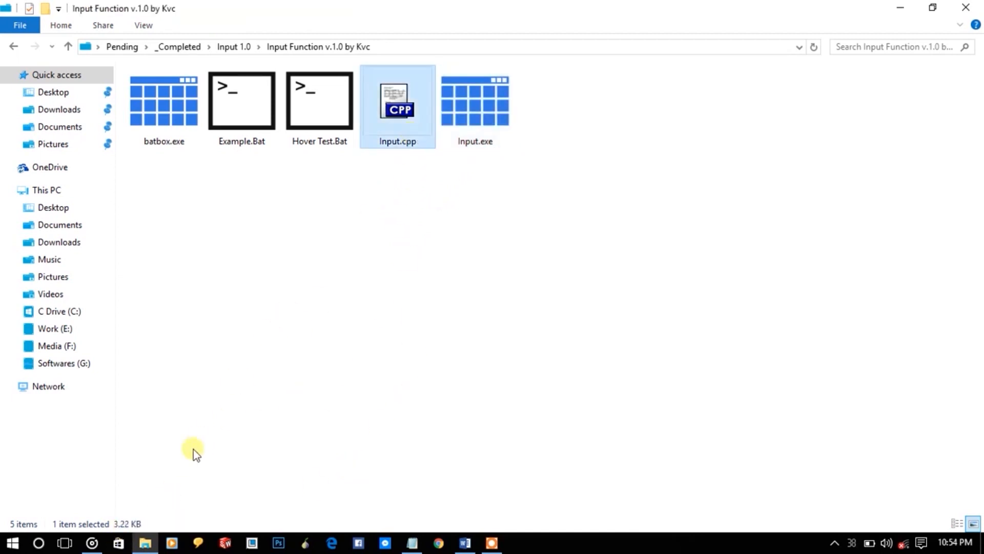
double_click(398, 101)
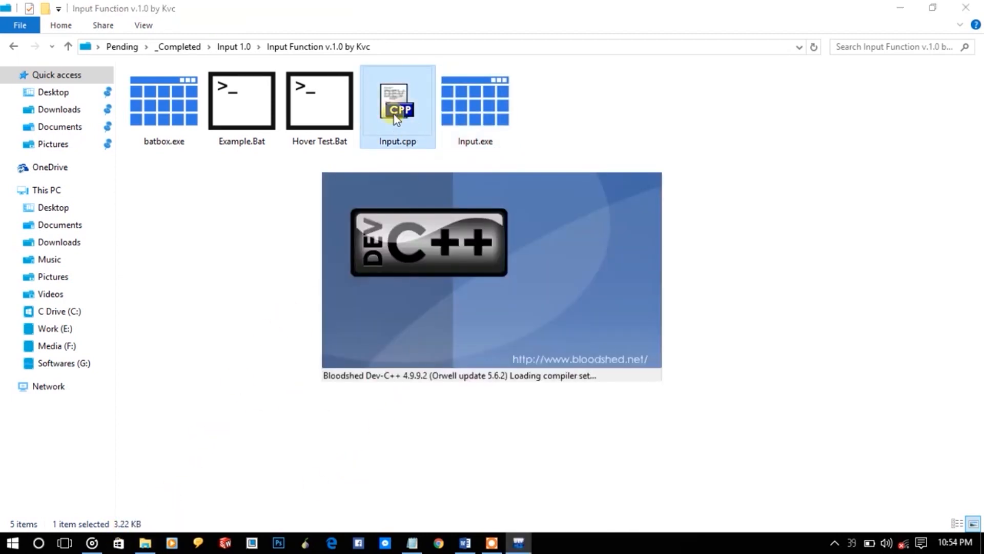
double_click(397, 100)
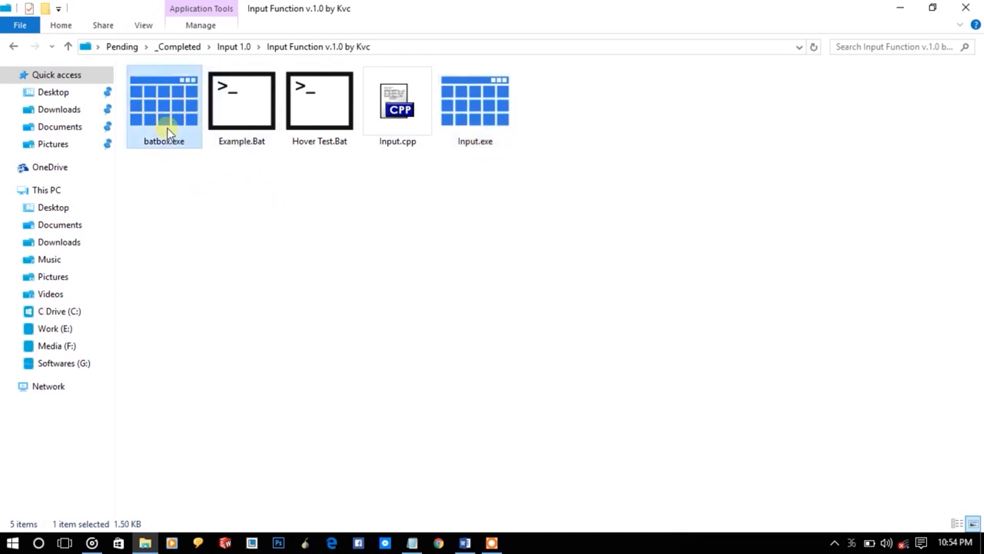
Step: Run Example.Bat, register a mouse click in its test console, then restore the folder window down
click(241, 101)
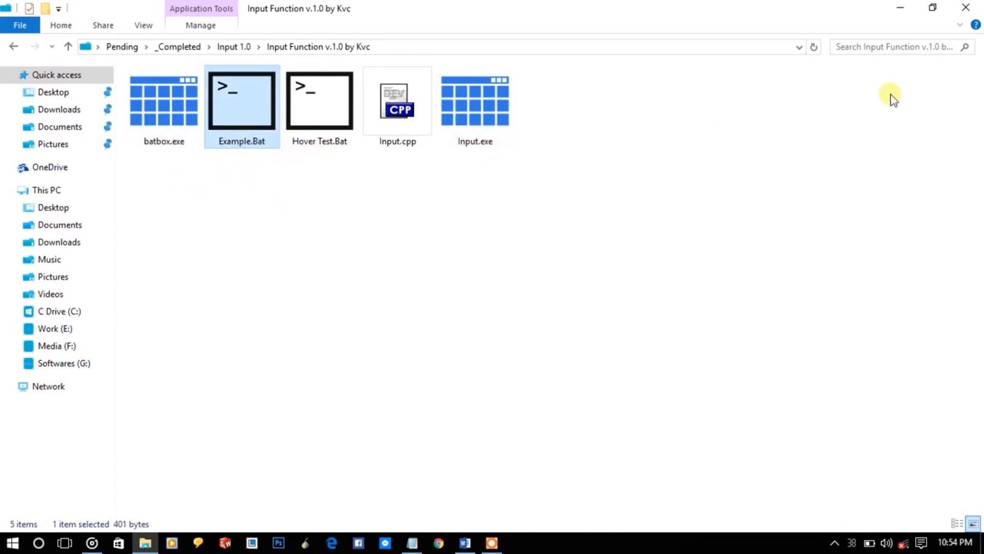
double_click(242, 100)
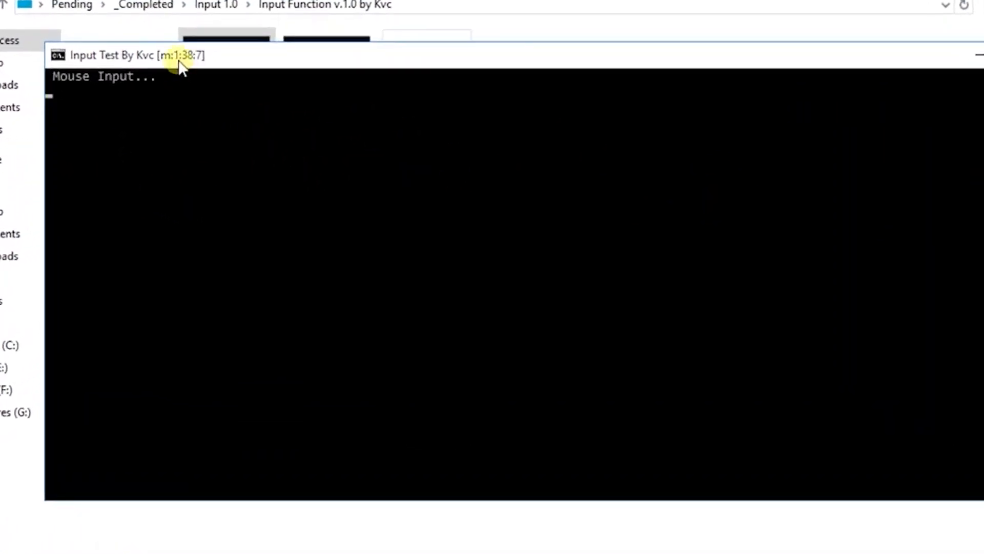
mouse_move(248, 164)
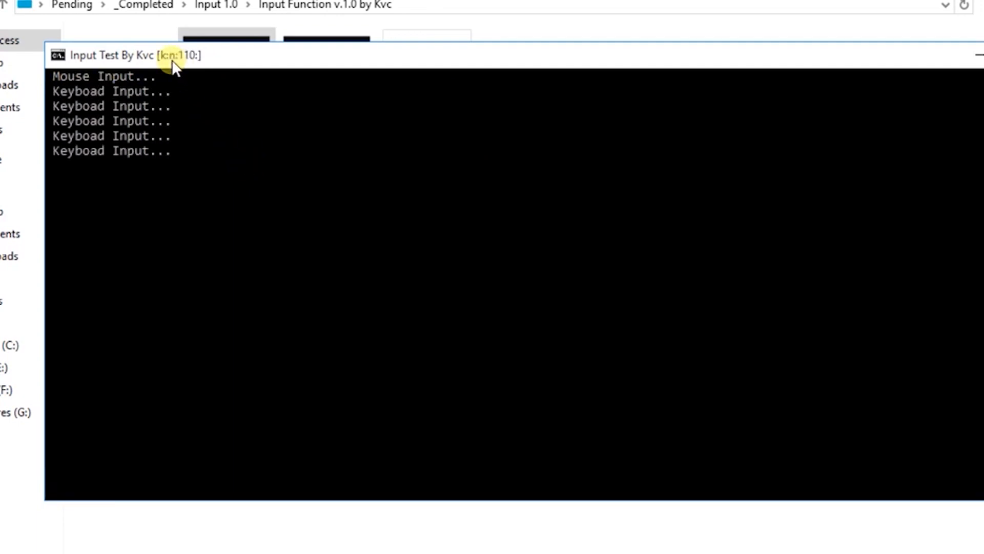
mouse_move(150, 195)
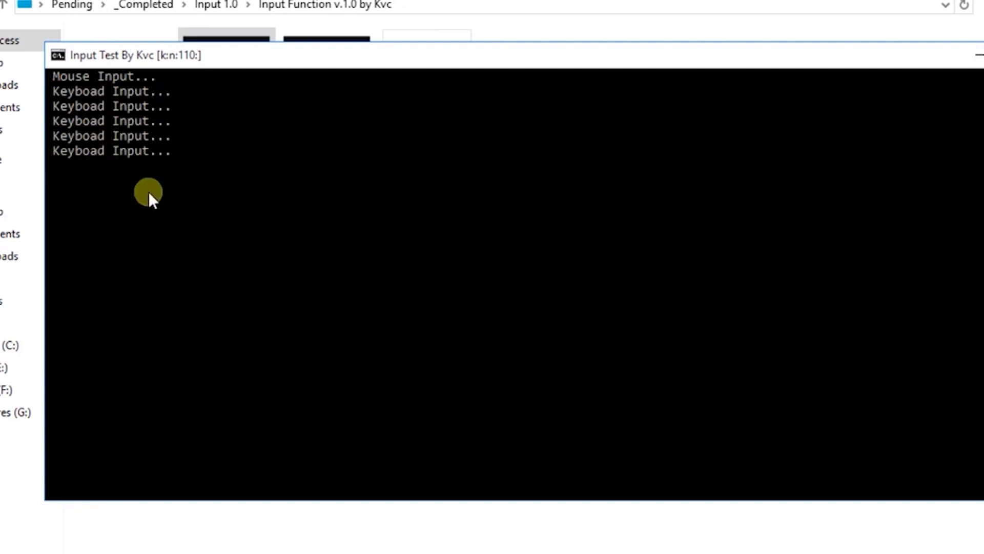
right_click(505, 192)
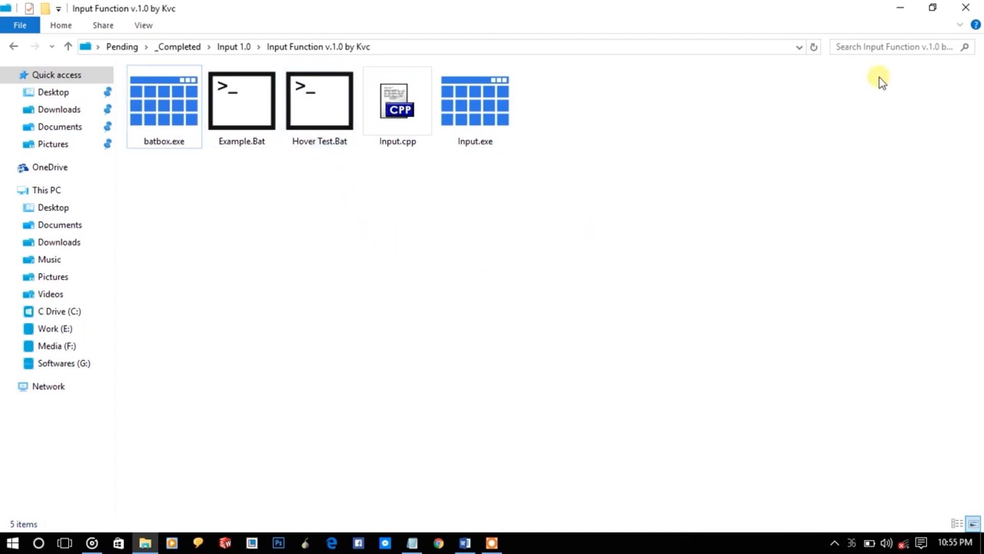
click(931, 7)
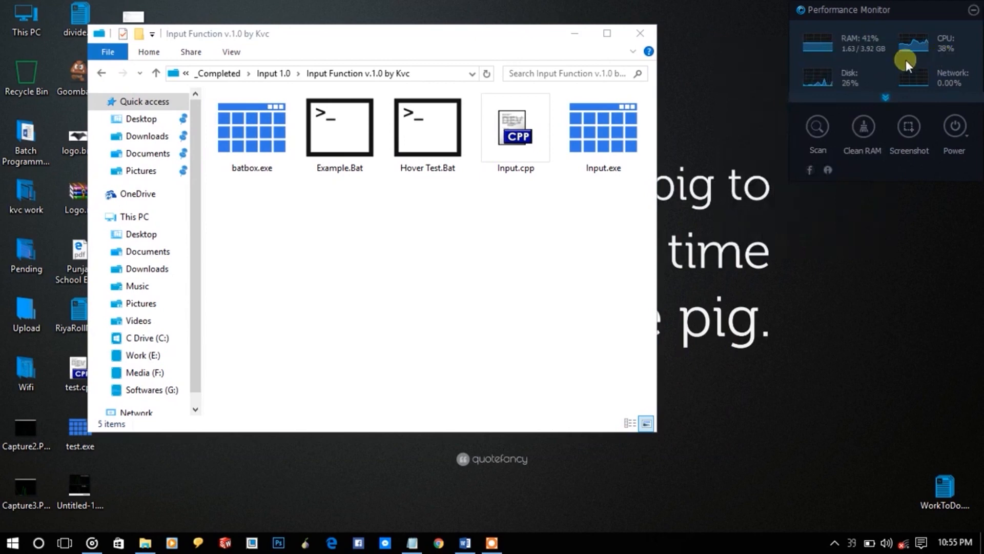
mouse_move(413, 194)
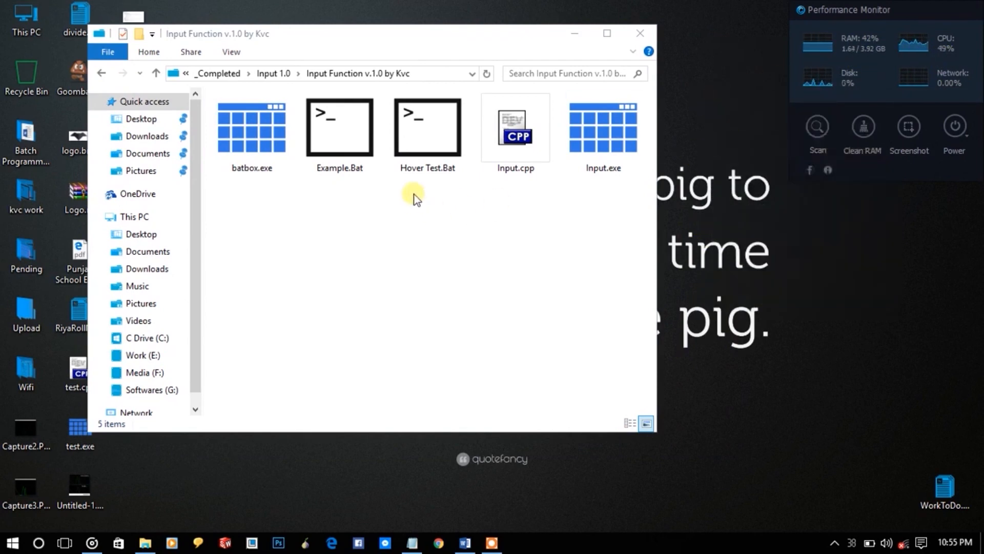
Step: Run Hover Test.Bat, let its text brighten on hover, then close the console
double_click(427, 127)
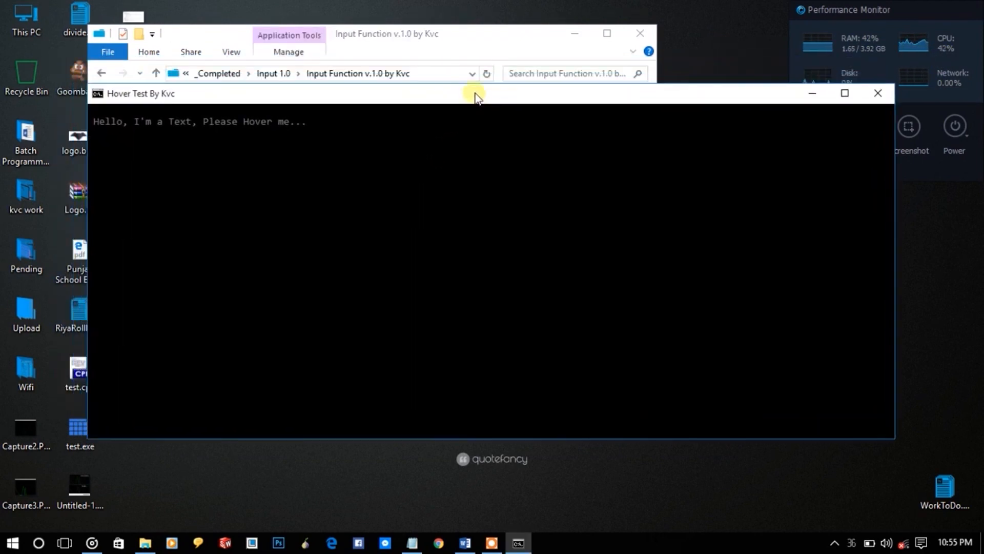
mouse_move(851, 194)
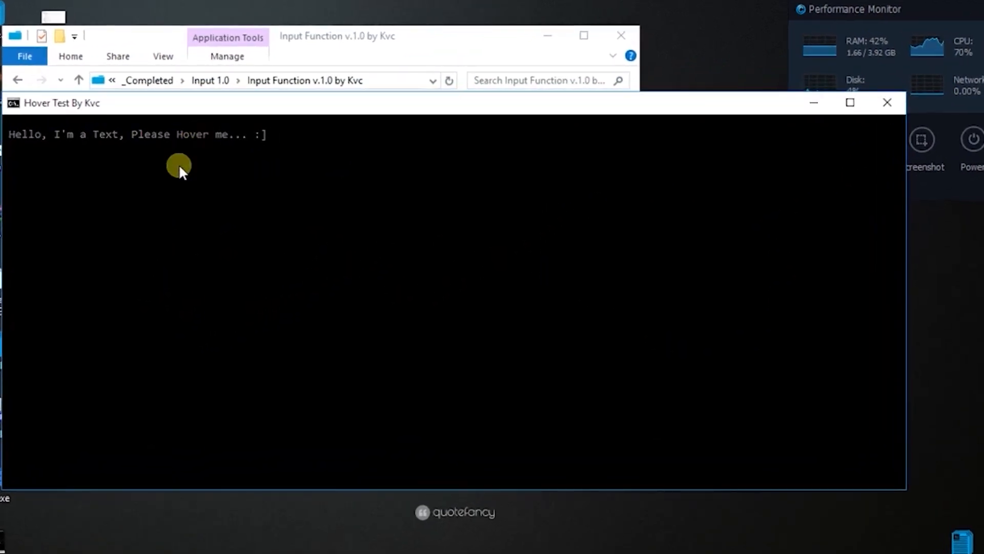
mouse_move(181, 155)
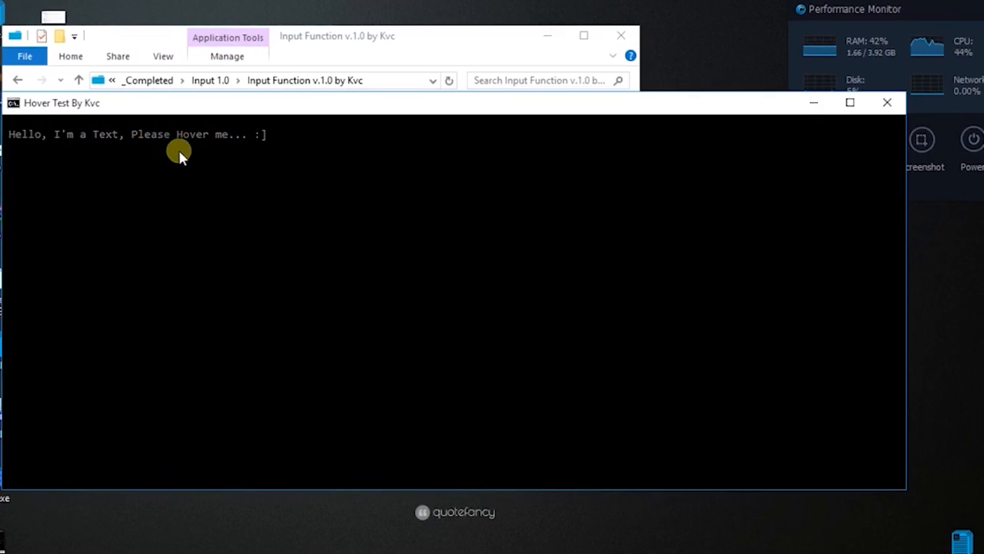
mouse_move(204, 135)
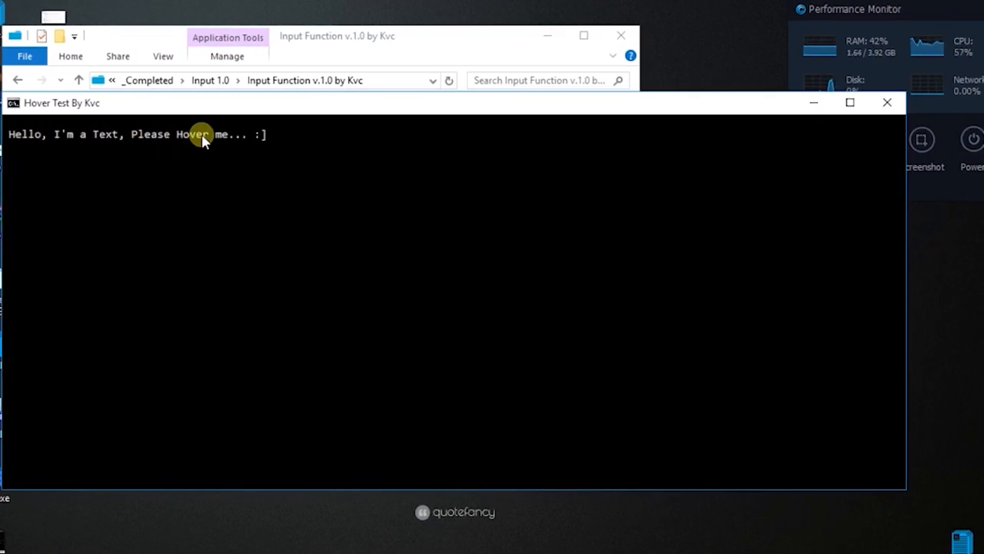
mouse_move(250, 367)
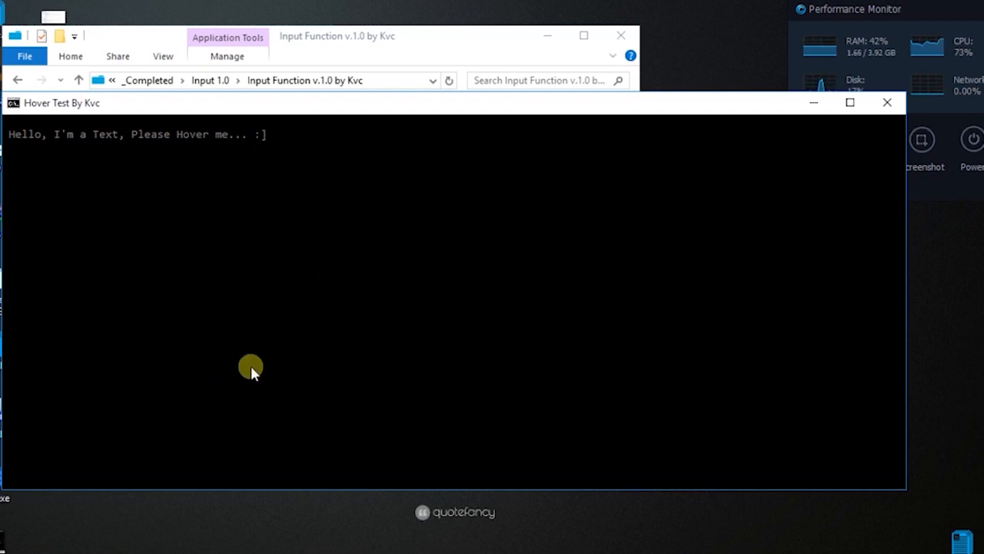
mouse_move(494, 229)
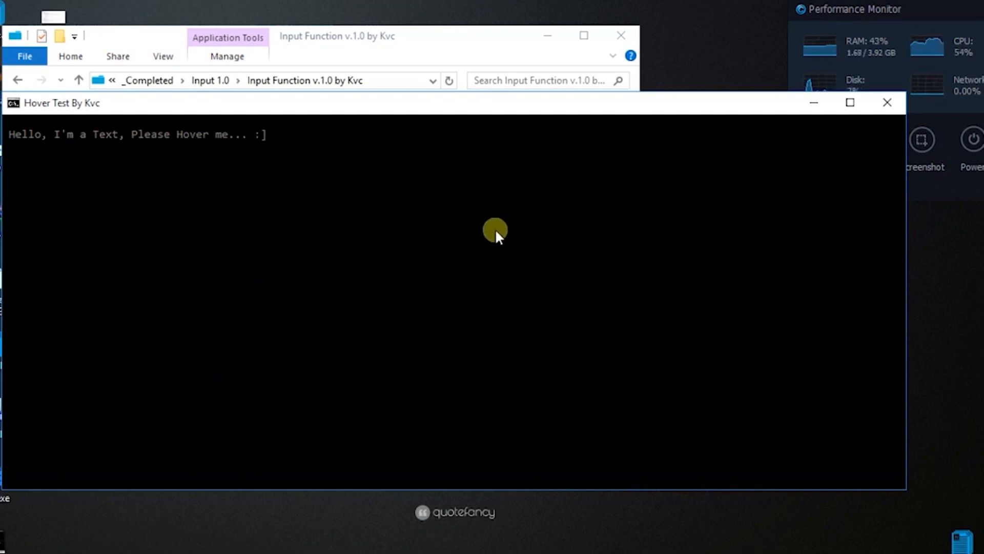
mouse_move(796, 147)
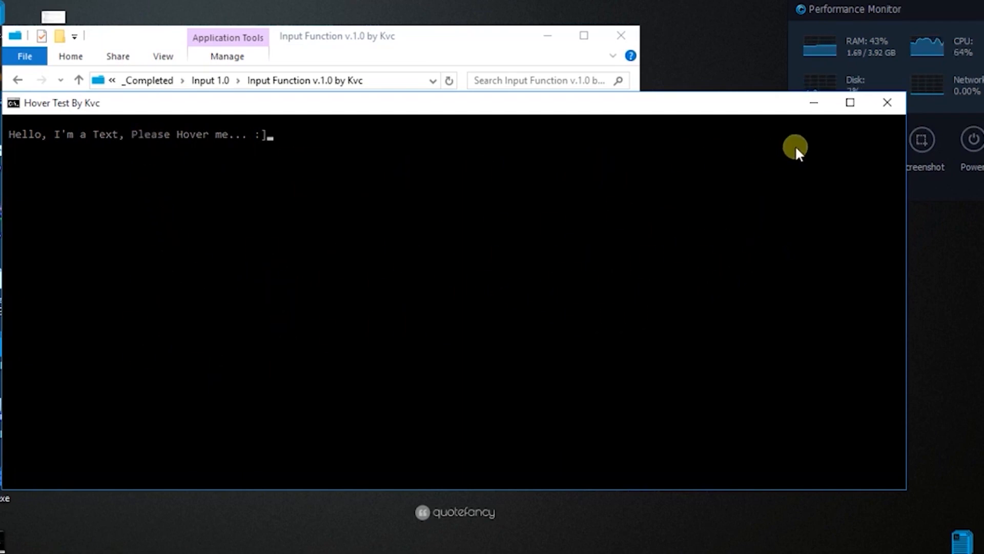
mouse_move(888, 103)
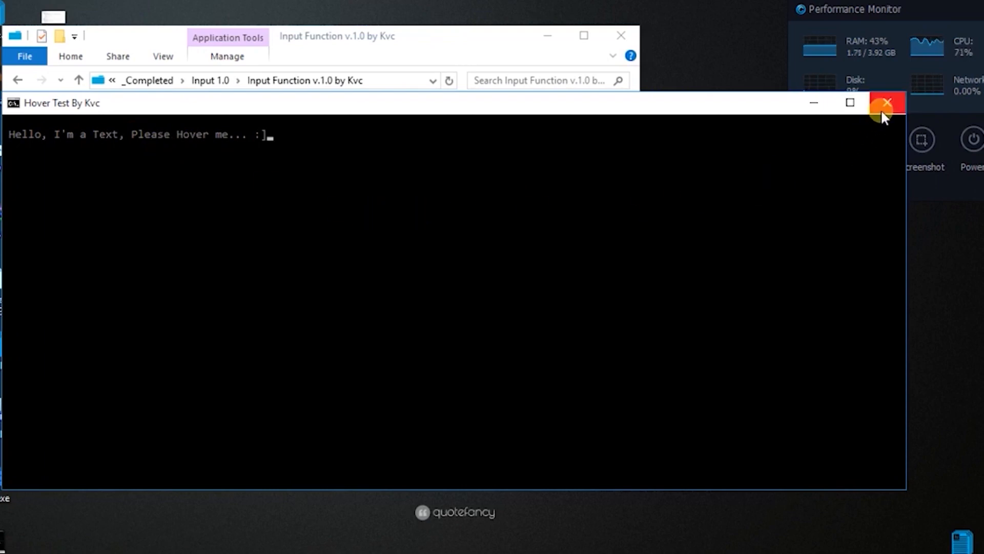
click(885, 102)
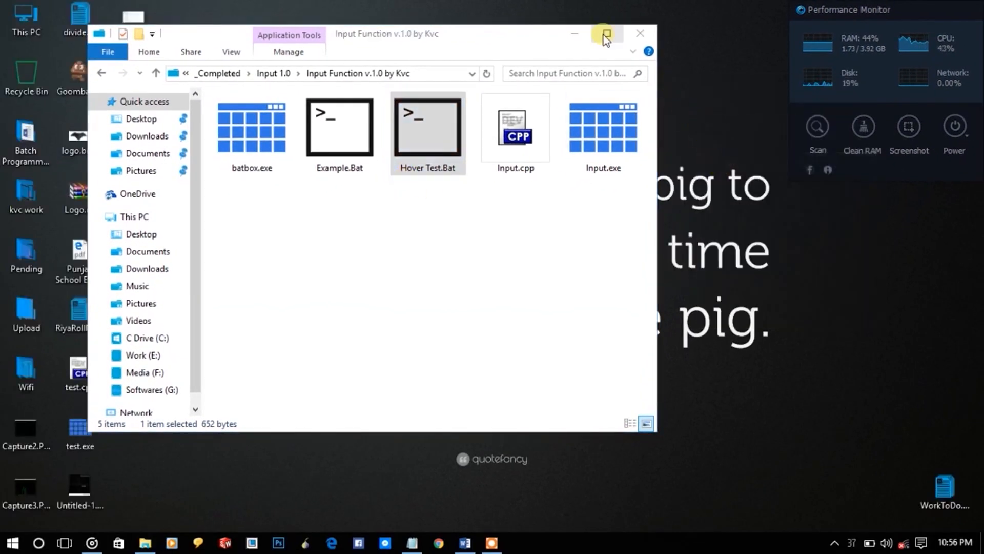
Step: Maximize the Input Function folder window and dismiss the context menu in its empty area
click(605, 33)
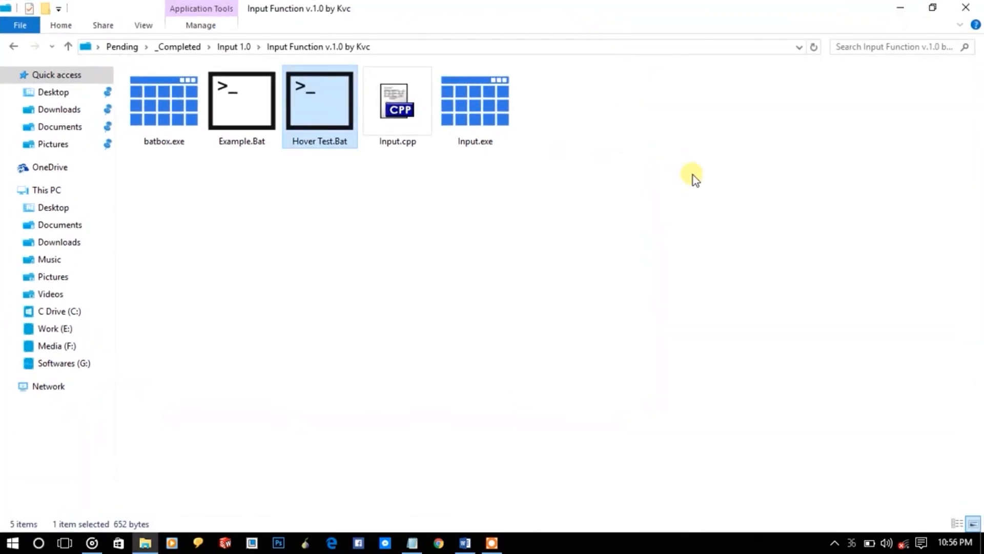
mouse_move(333, 242)
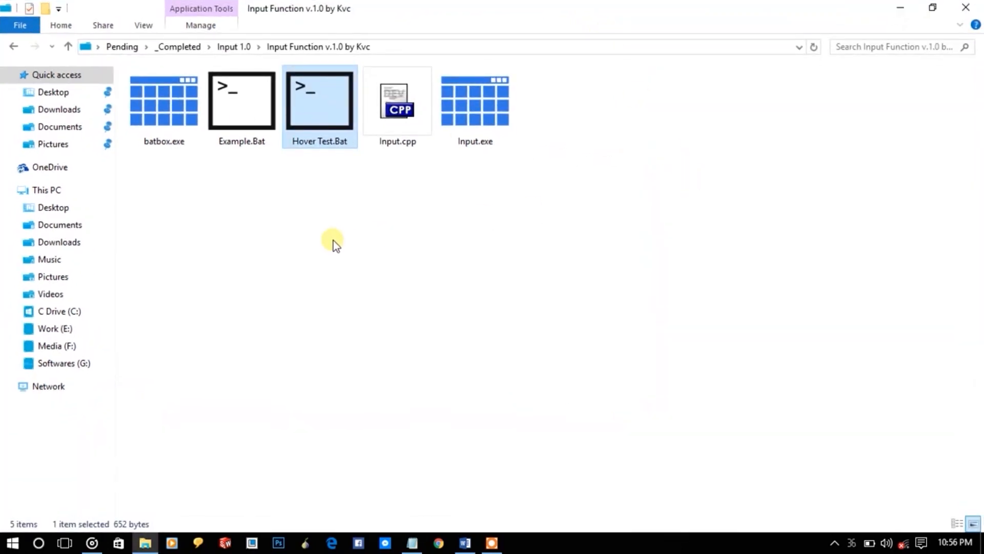
double_click(319, 100)
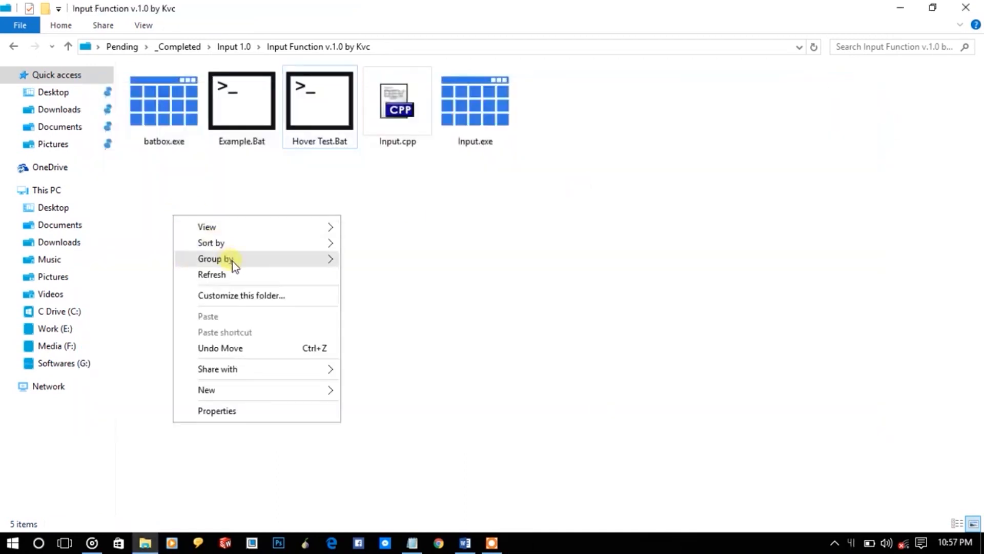
click(459, 225)
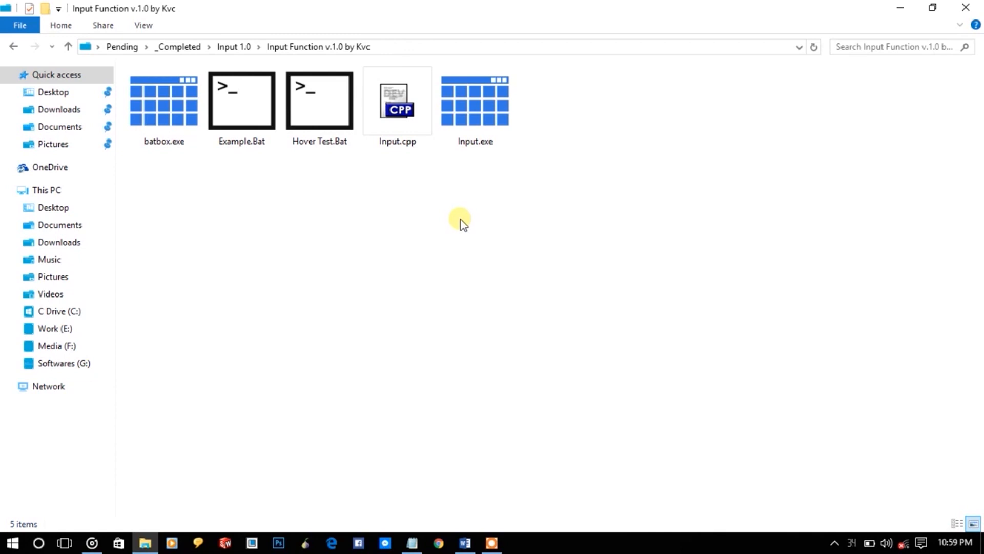
mouse_move(278, 273)
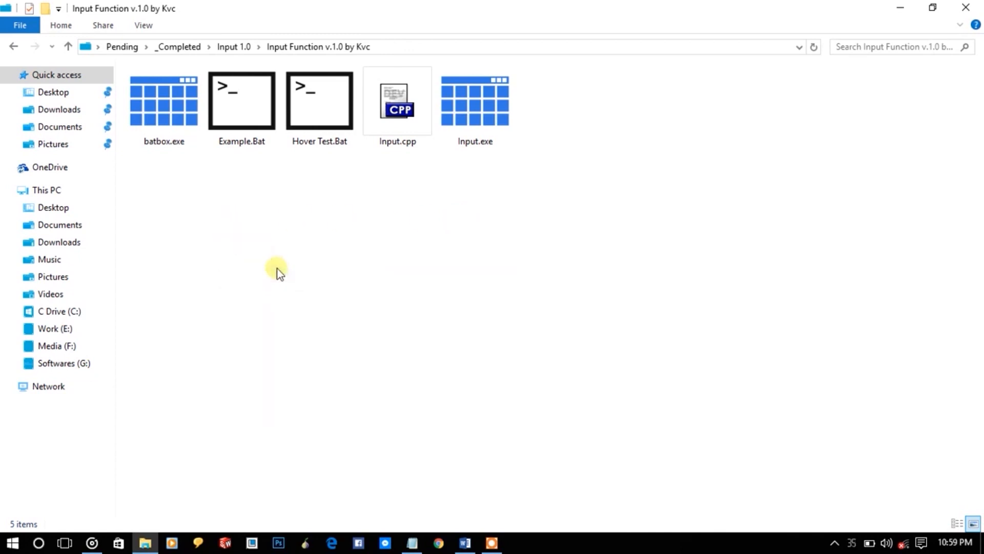